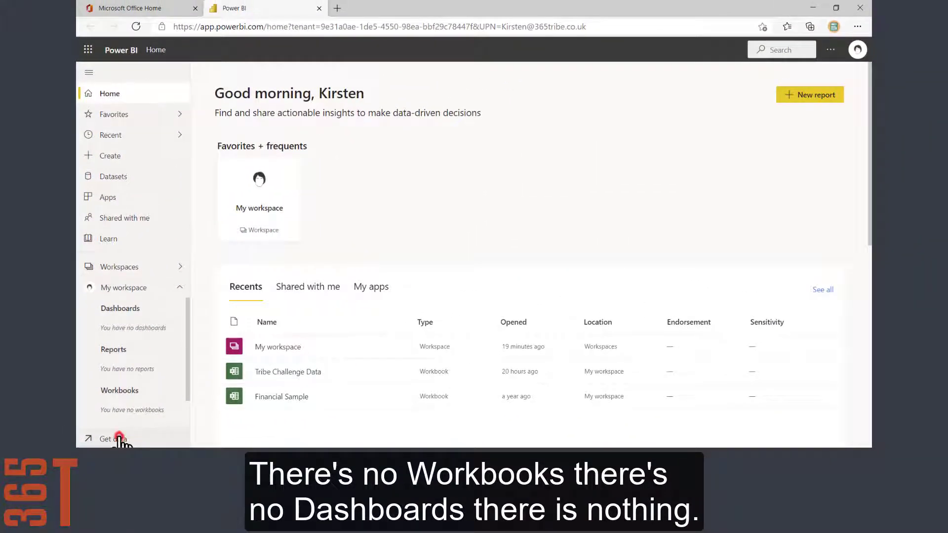
# Step: Reach the Local File source via Get data > Files, offering import or upload of the workbook
pyautogui.click(113, 439)
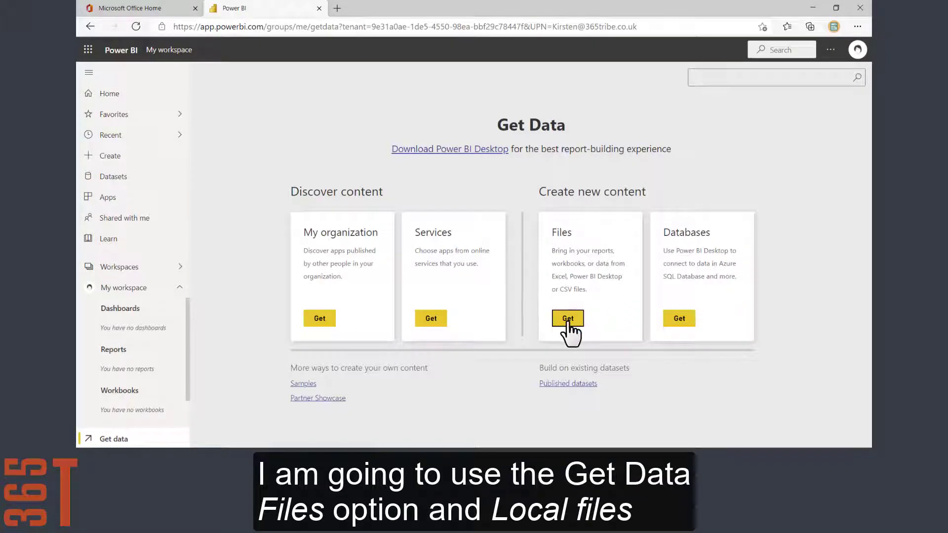
pyautogui.click(567, 318)
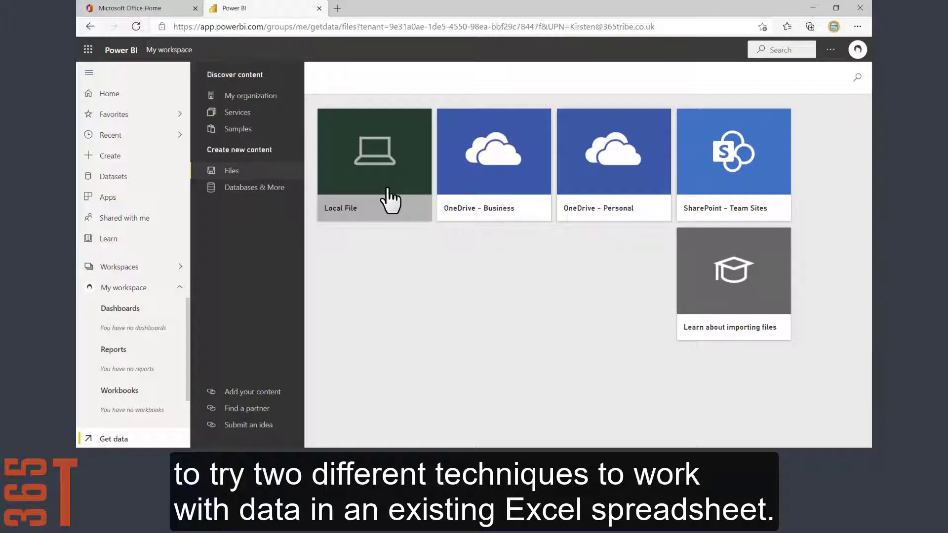
pyautogui.click(373, 151)
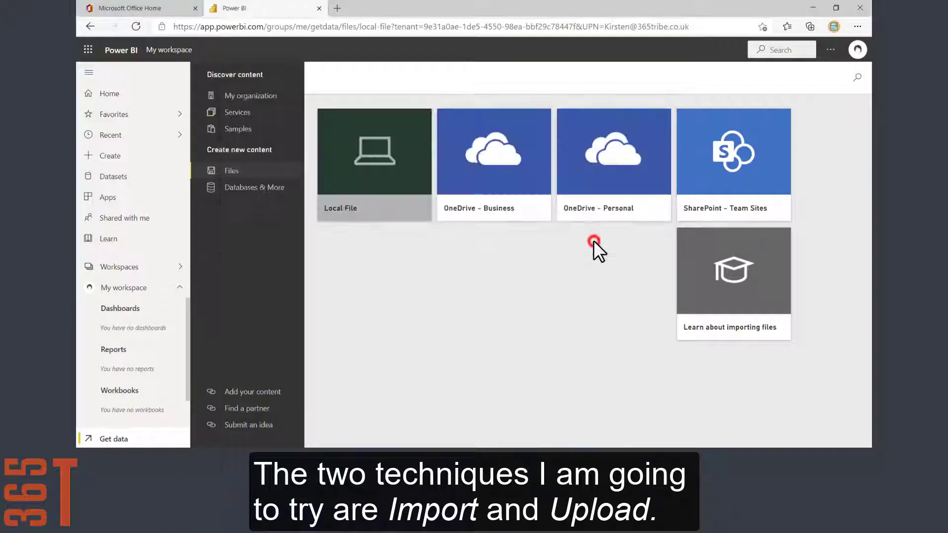
pyautogui.click(374, 151)
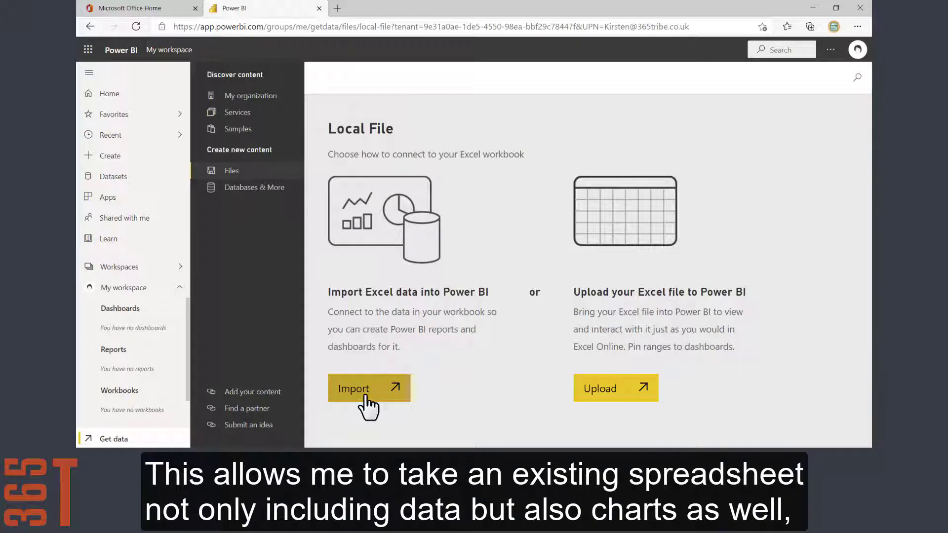
pyautogui.moveTo(626, 414)
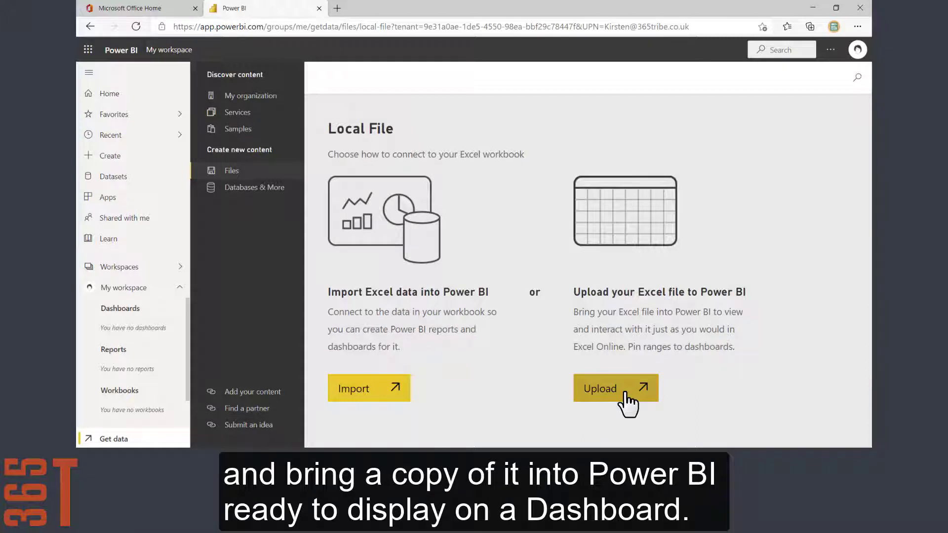
# Step: Upload the Tribe Challenge Data workbook and open it in Excel Online
pyautogui.click(615, 388)
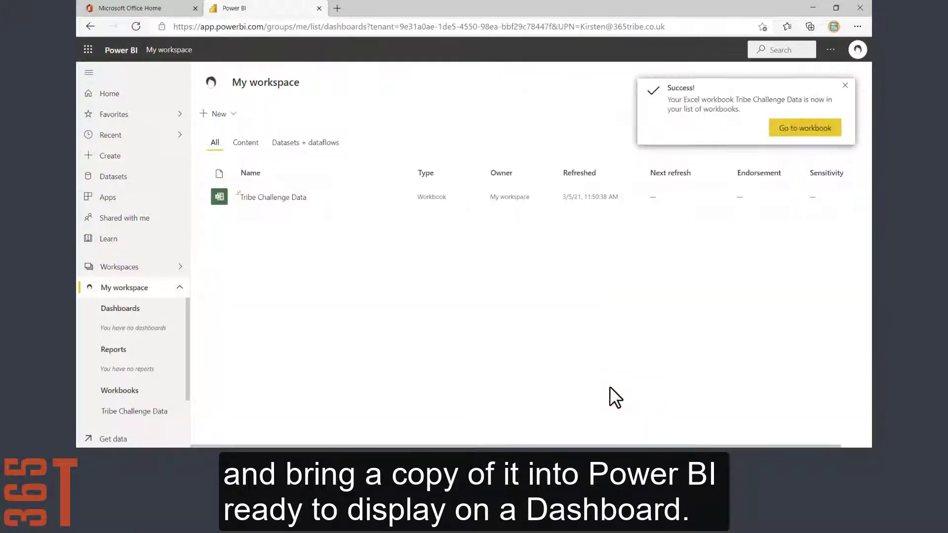
pyautogui.moveTo(844, 85)
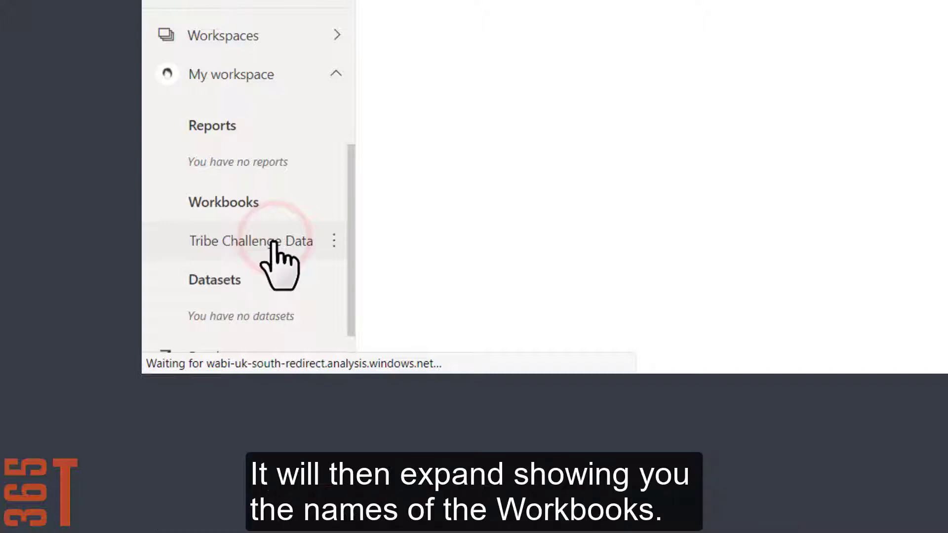
pyautogui.click(249, 241)
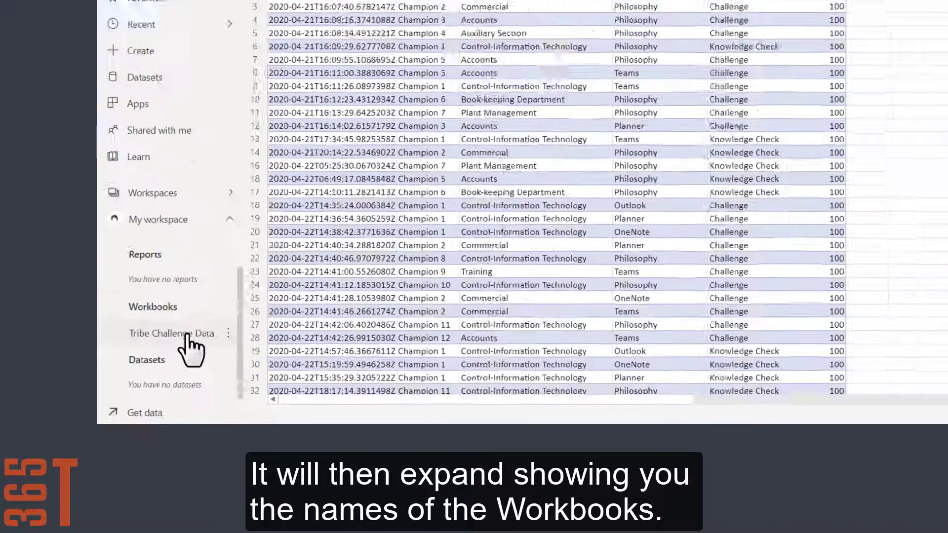
pyautogui.click(170, 332)
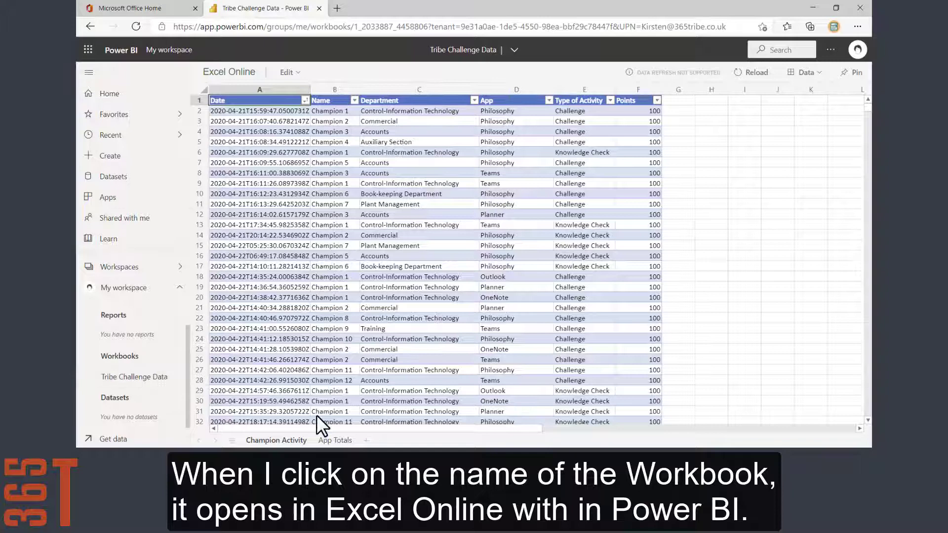
# Step: View the App Totals sheet, briefly checking Champion Activity, ending on App Totals
pyautogui.click(335, 439)
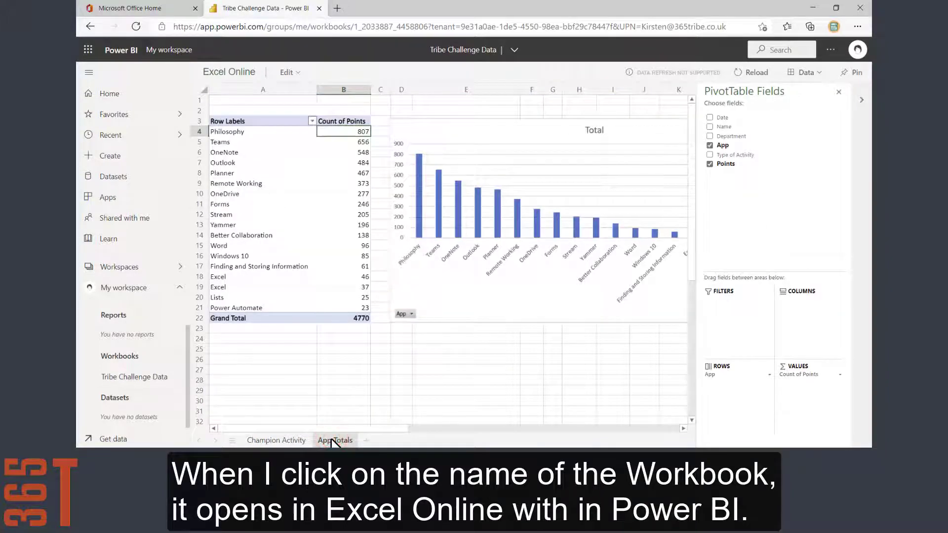
pyautogui.click(276, 440)
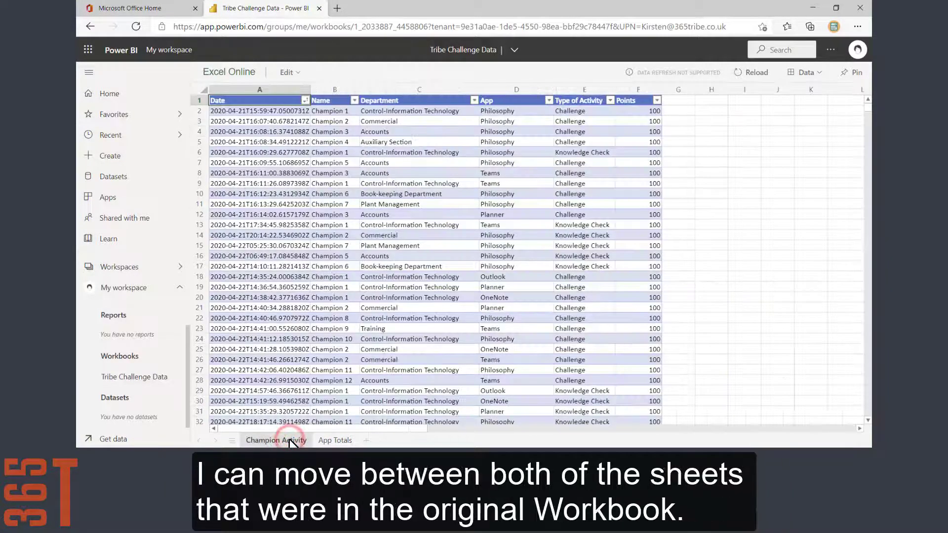
pyautogui.click(335, 440)
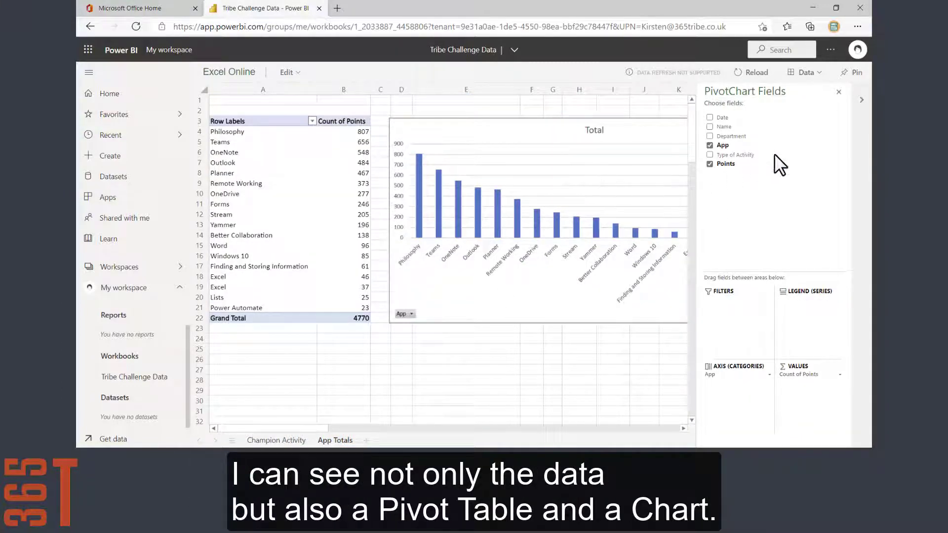
# Step: Pin the Total chart to a new dashboard named Champion Dashboard
pyautogui.click(850, 73)
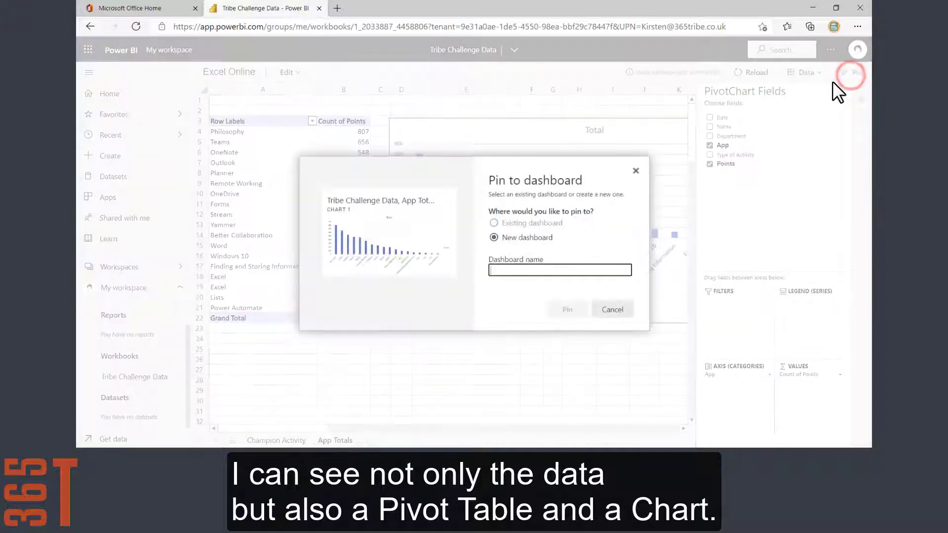
pyautogui.click(559, 270)
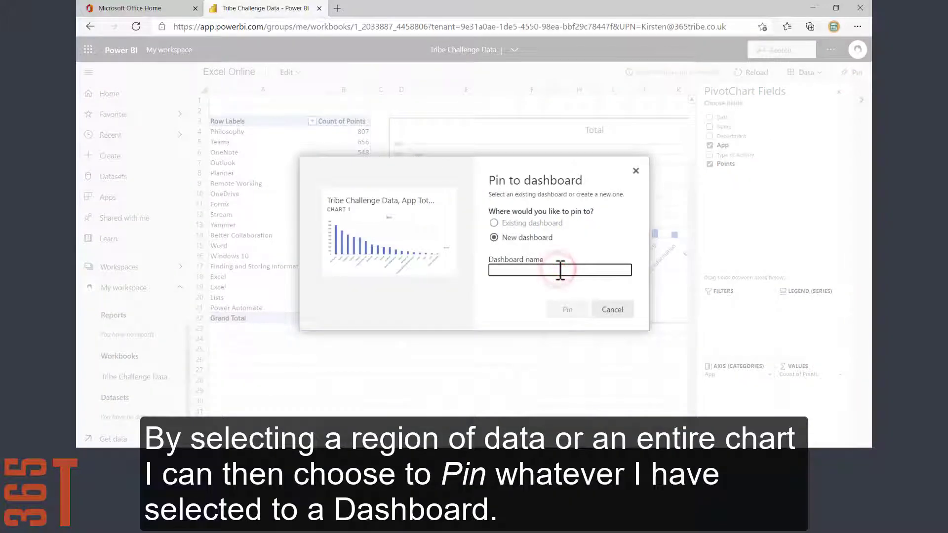
pyautogui.write('Champion Dashboard')
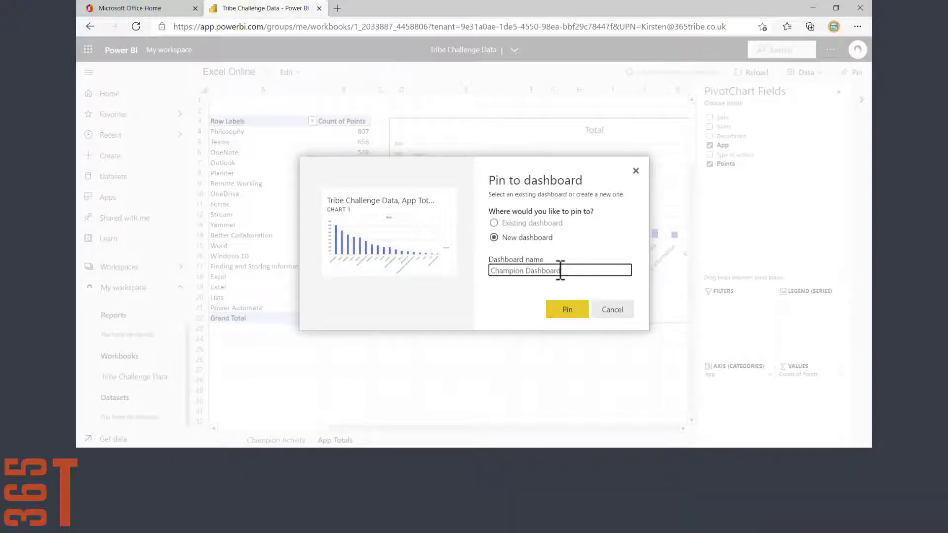
pyautogui.click(567, 309)
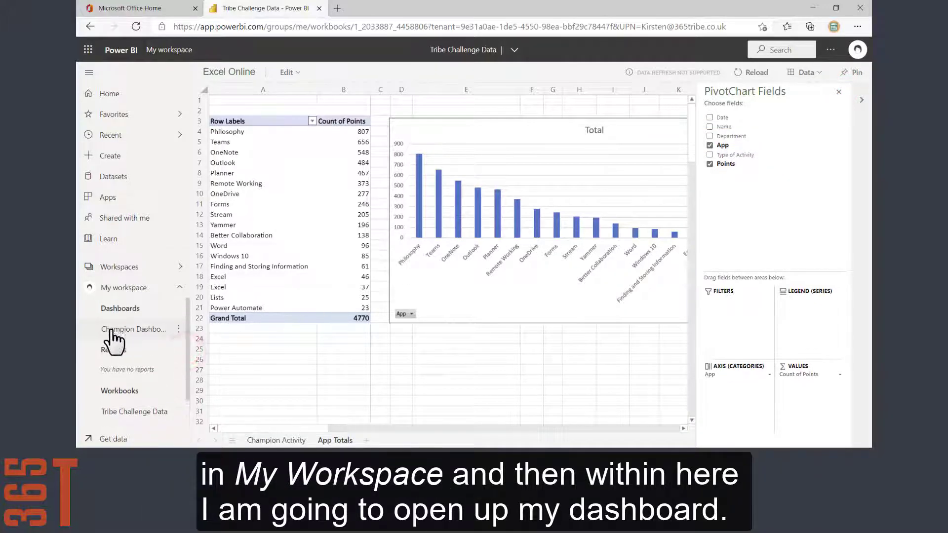
# Step: Open Champion Dashboard from My workspace to show the pinned Total chart
pyautogui.click(134, 329)
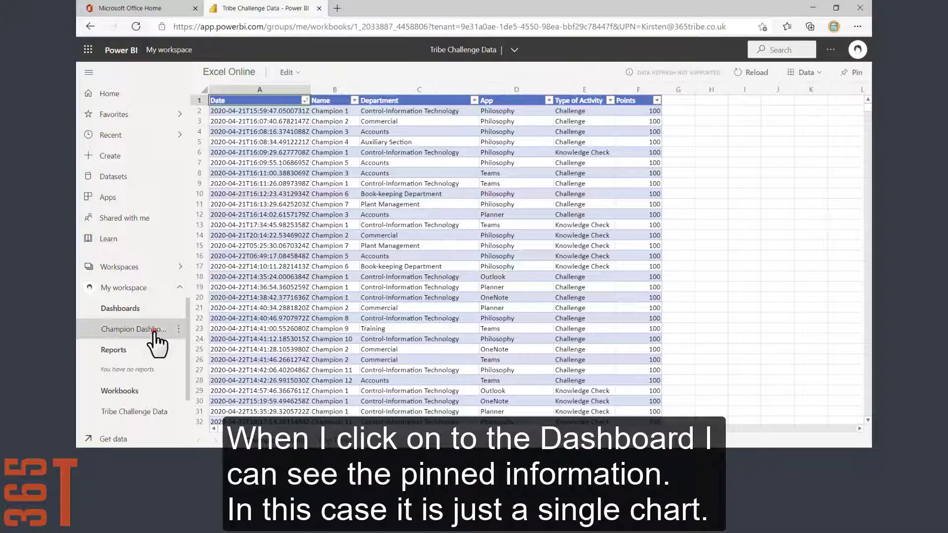
pyautogui.click(134, 329)
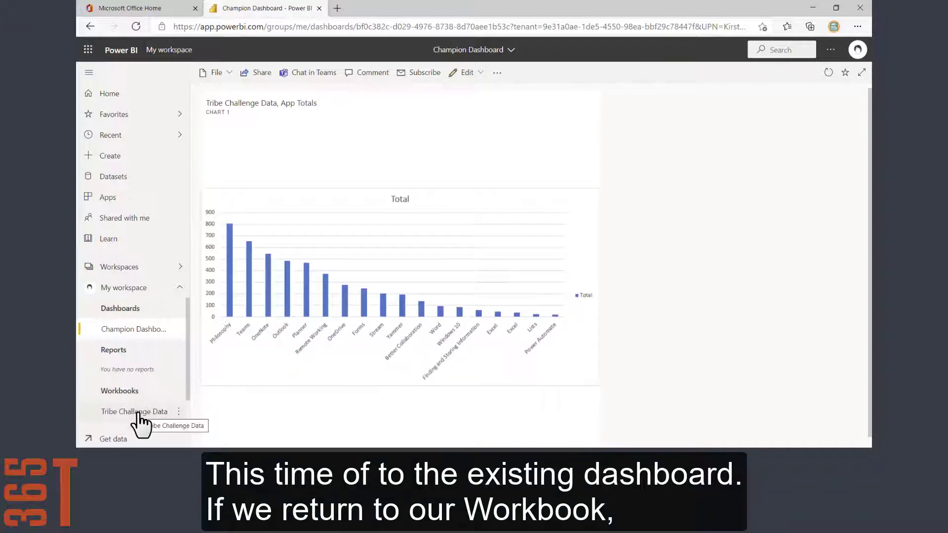
# Step: Reopen the Tribe Challenge Data workbook on its App Totals sheet
pyautogui.click(133, 411)
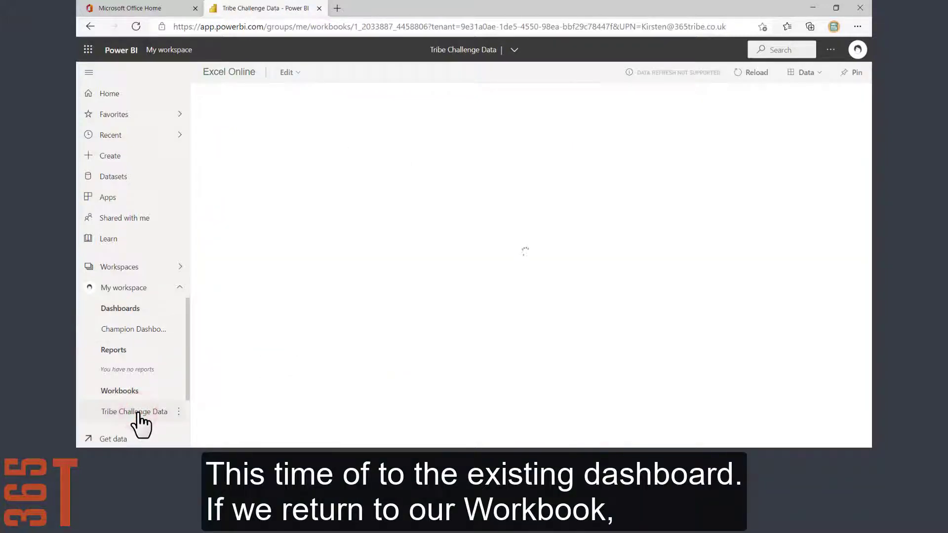
pyautogui.click(134, 411)
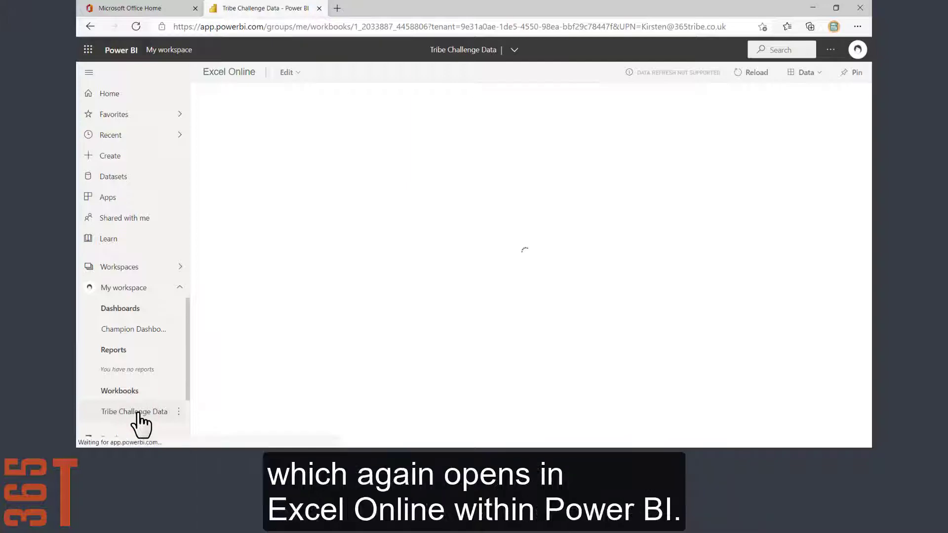
pyautogui.click(134, 412)
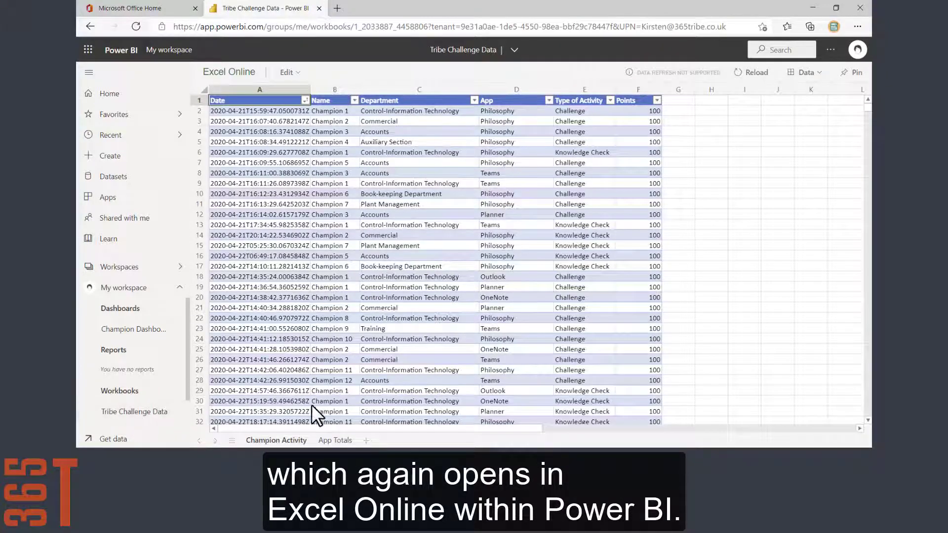
pyautogui.click(335, 440)
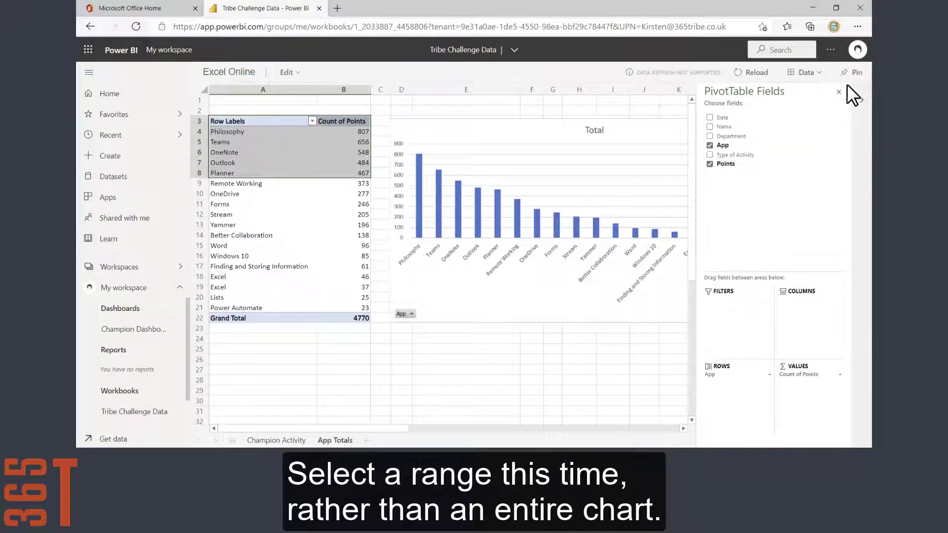
# Step: Pin the top five app totals range A3:B8 to the existing Champion Dashboard and return home
pyautogui.click(856, 72)
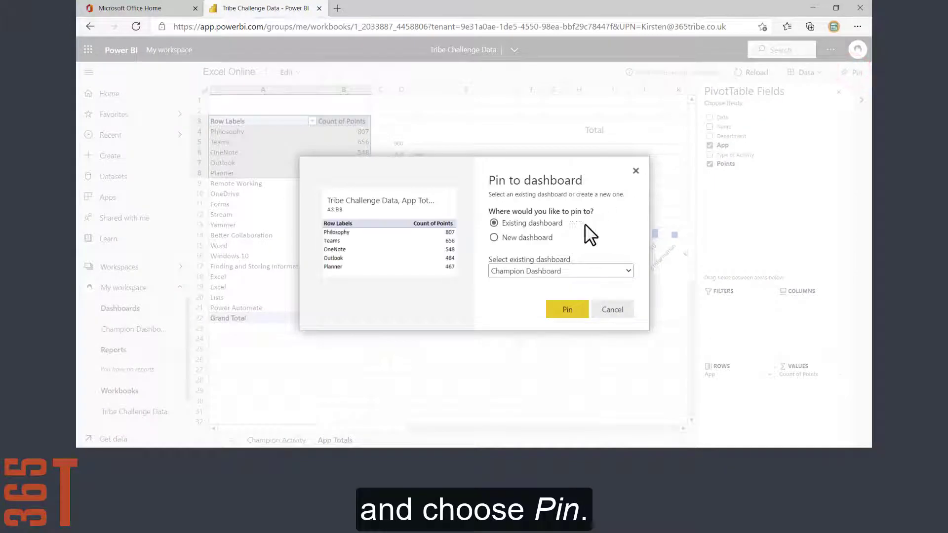
pyautogui.click(567, 309)
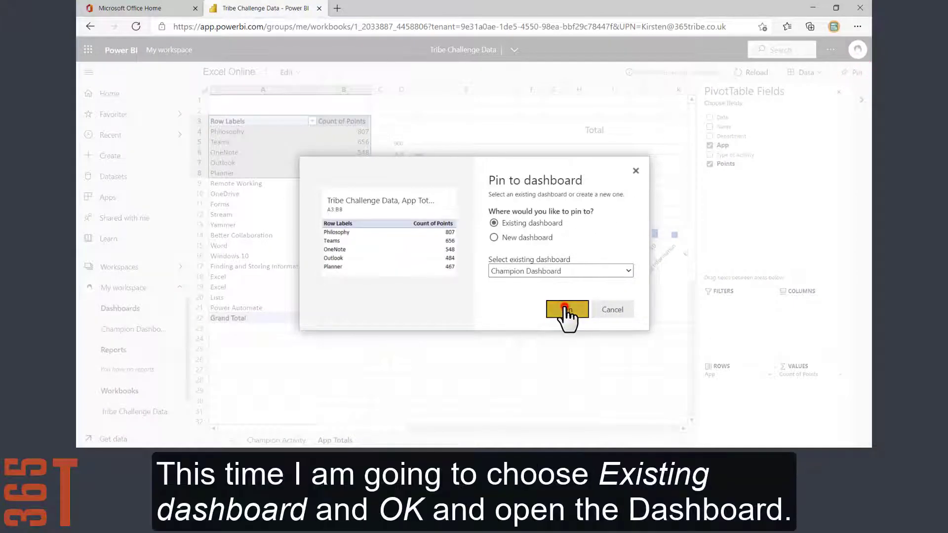
pyautogui.click(567, 309)
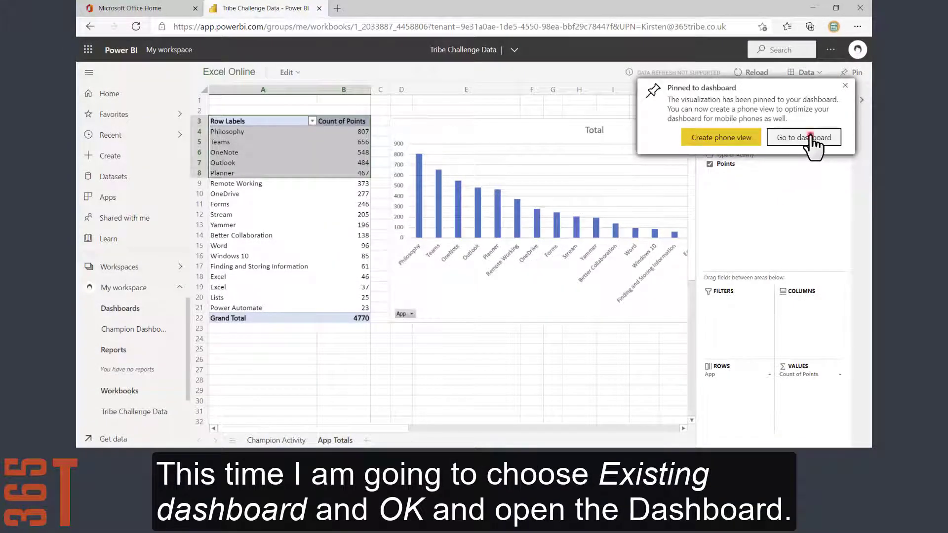
pyautogui.click(804, 137)
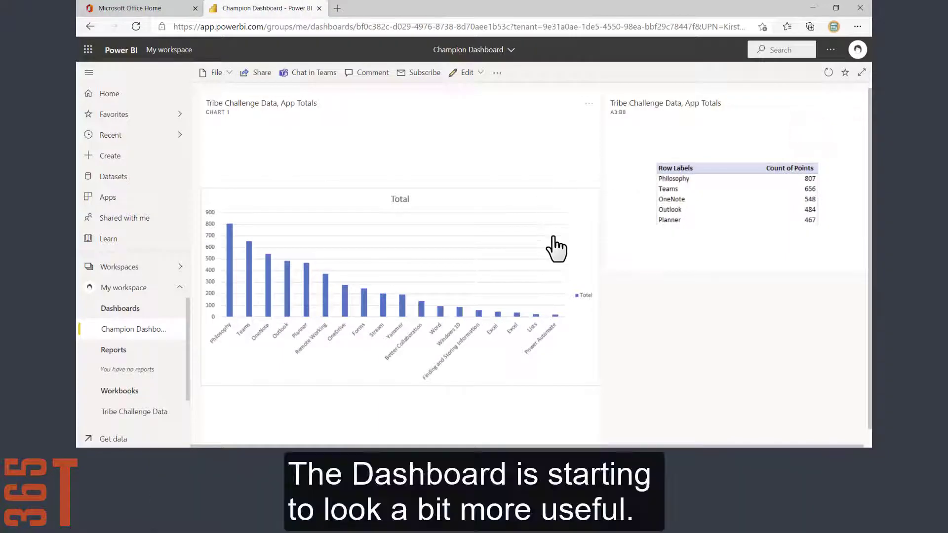
pyautogui.moveTo(561, 263)
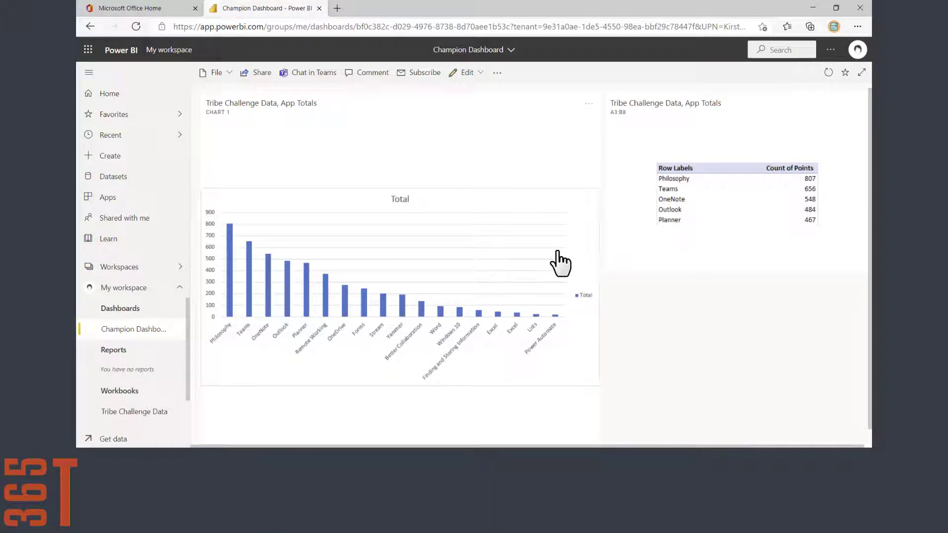
pyautogui.click(110, 93)
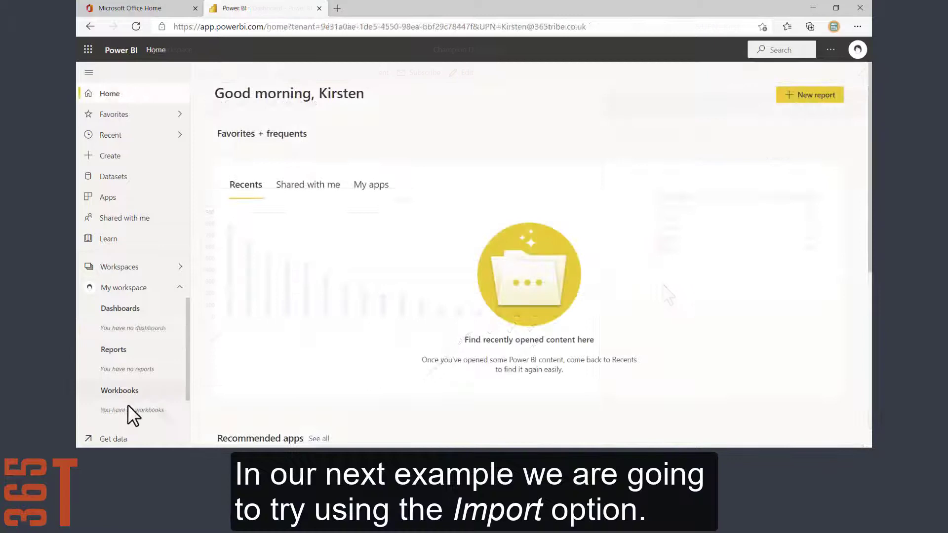
# Step: Import the local workbook as a Tribe Challenge Data dataset with its auto-created dashboard
pyautogui.click(113, 438)
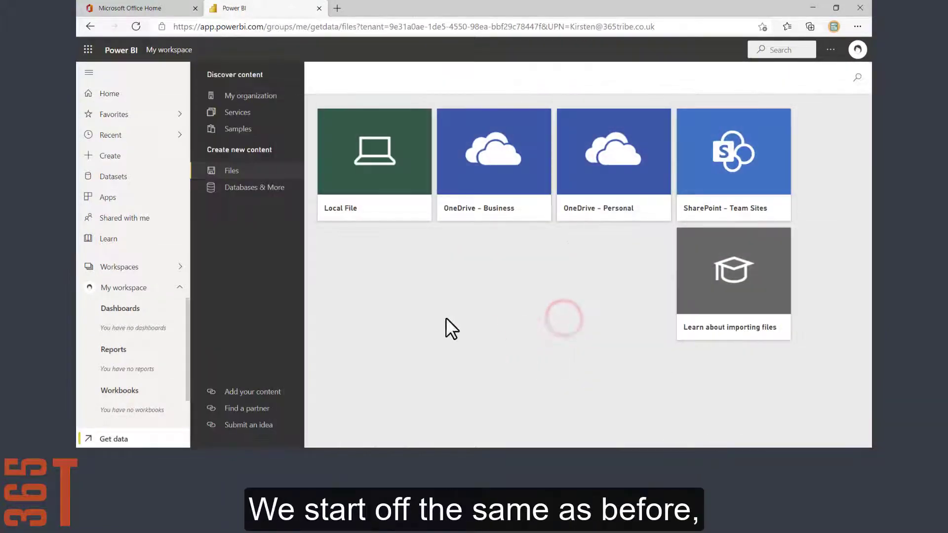
pyautogui.click(374, 151)
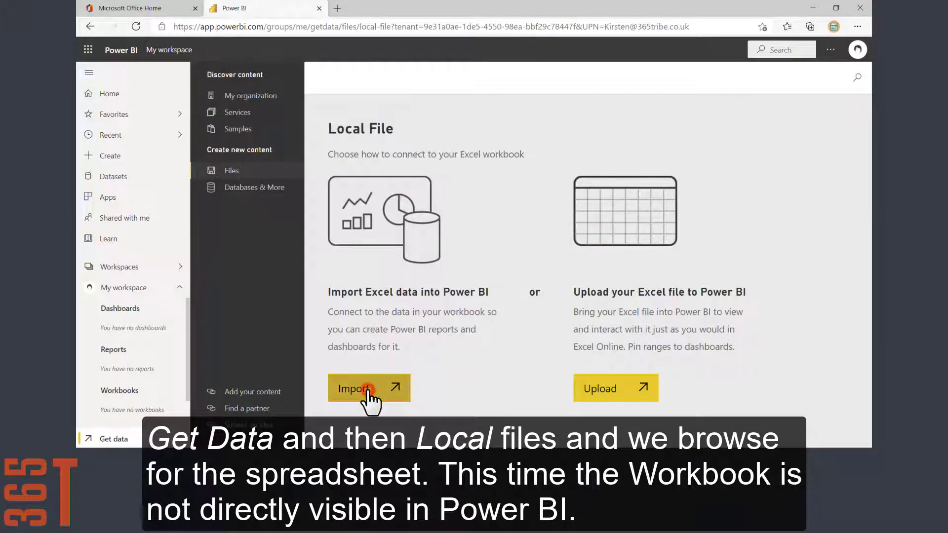
pyautogui.click(353, 389)
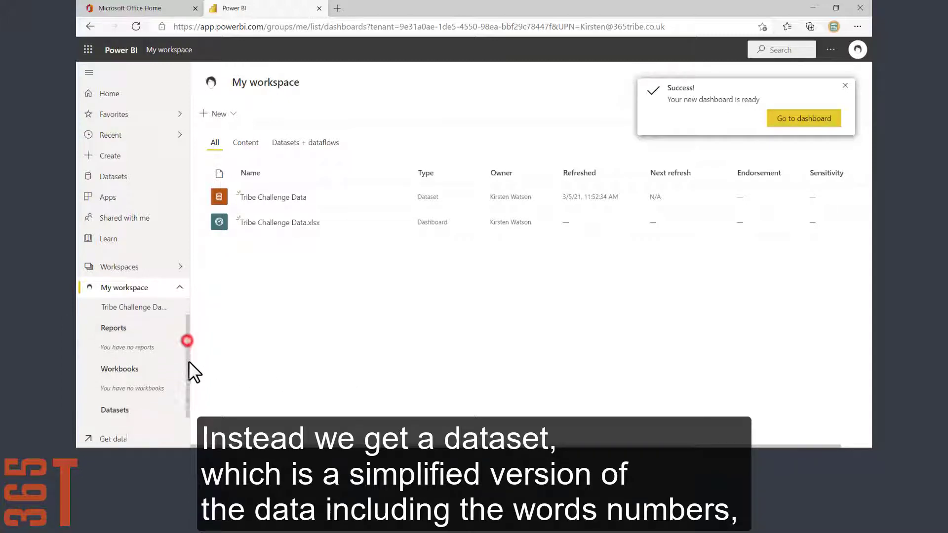
pyautogui.click(138, 417)
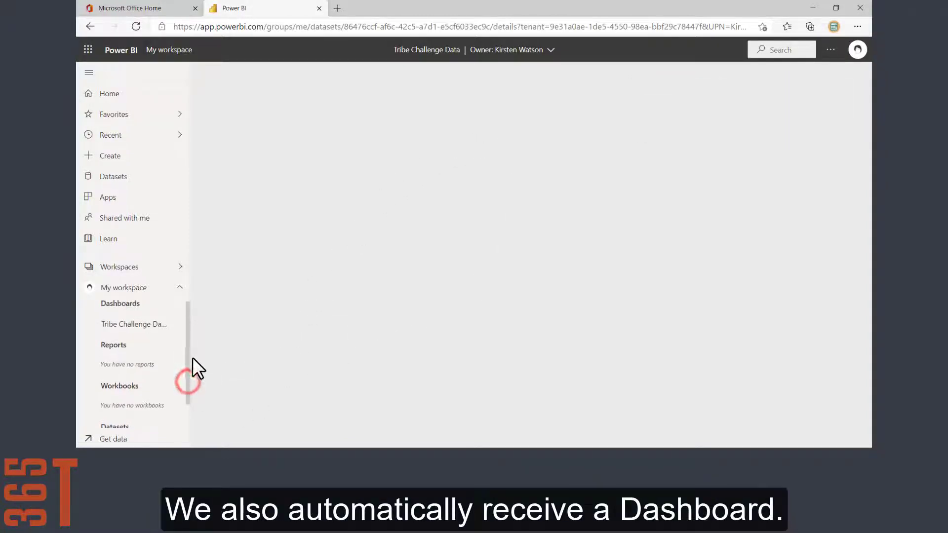
# Step: Open the Tribe Challenge Data.xlsx dashboard's empty tile and build a table of App, Date, Department and Name
pyautogui.click(133, 324)
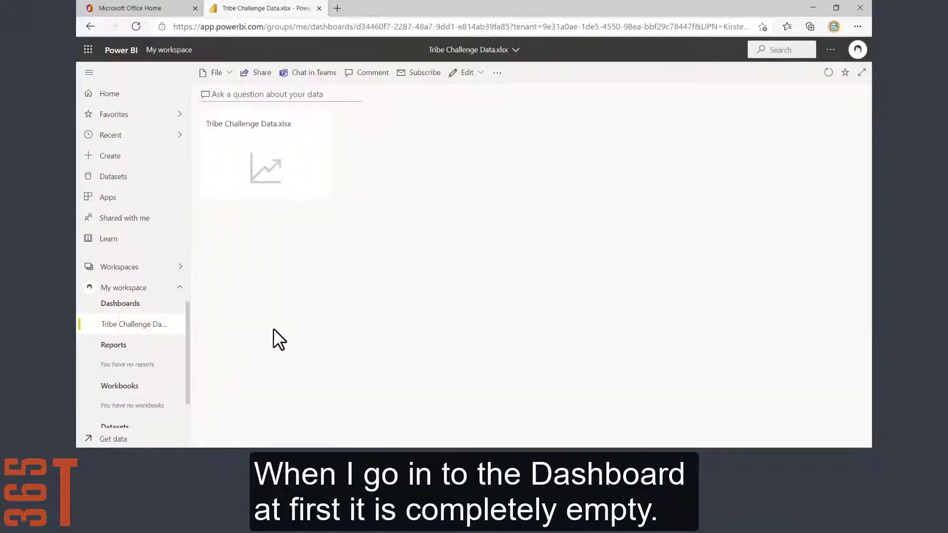
pyautogui.click(280, 168)
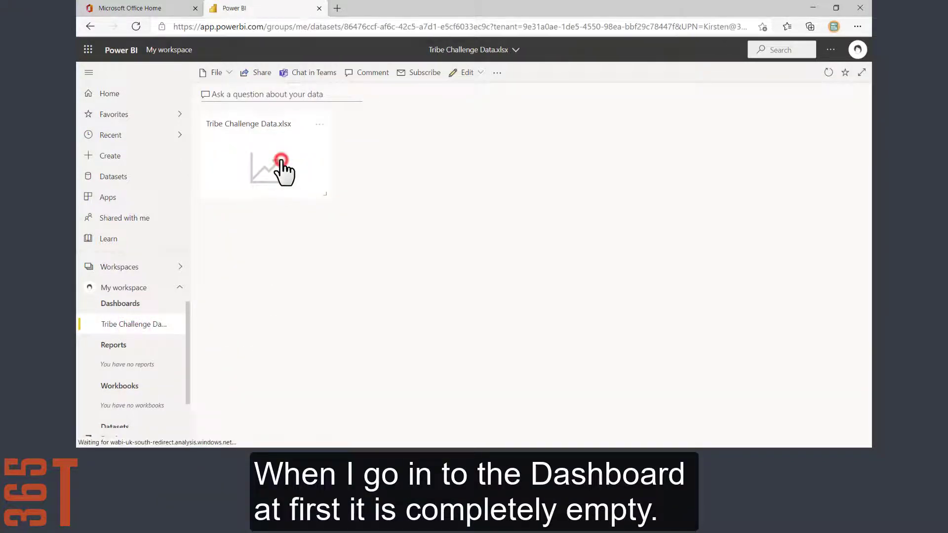
pyautogui.click(281, 168)
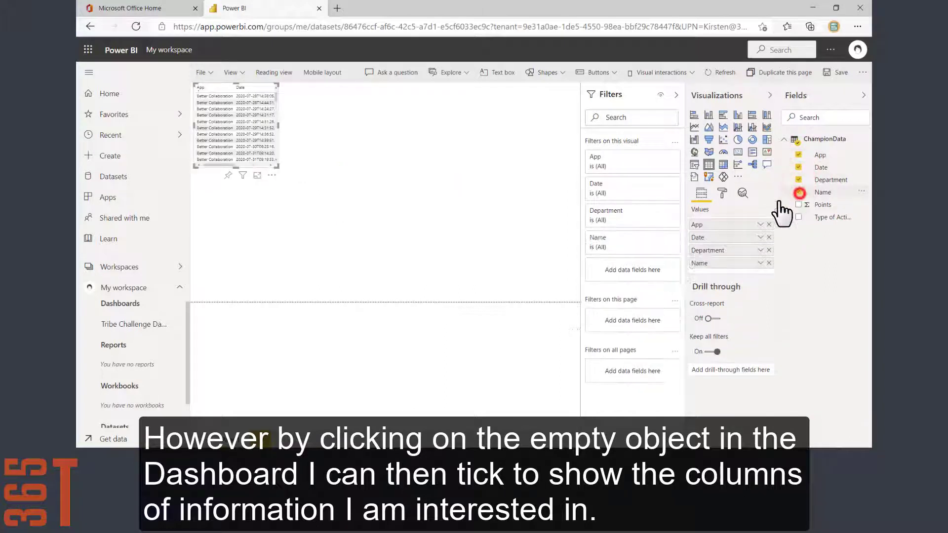
pyautogui.click(799, 180)
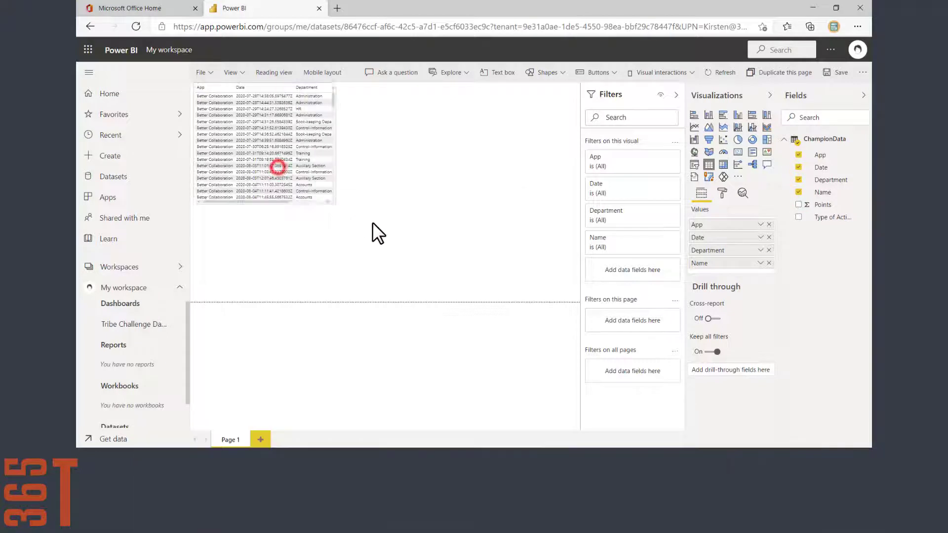